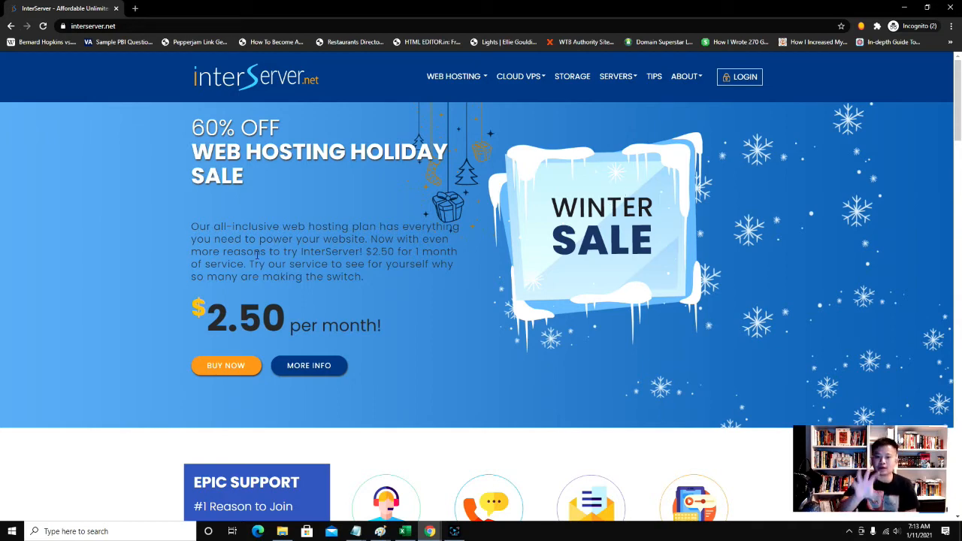
Step: Choose BUY NOW on the $2.50-per-month holiday web hosting offer
click(225, 365)
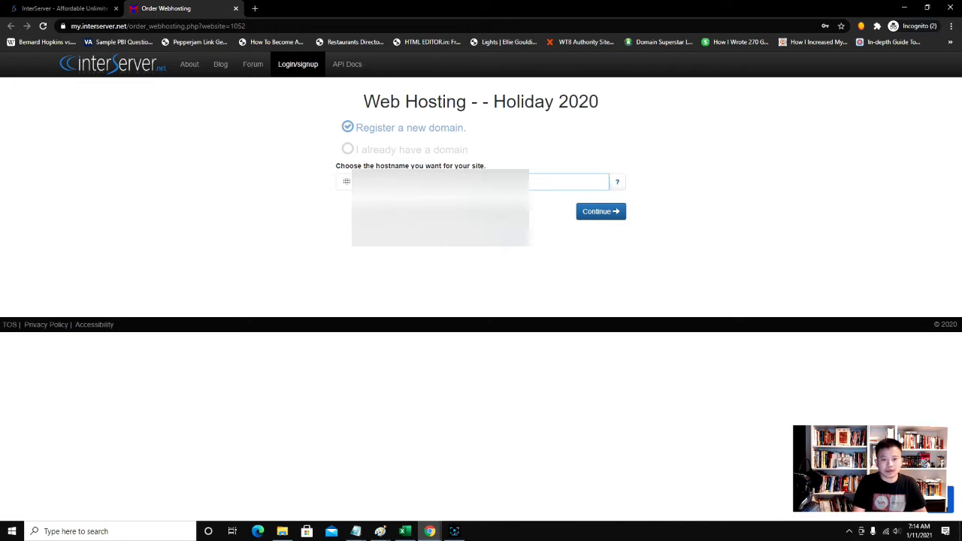
Step: Submit webhost.com as the hostname, then open the Search Tool after it proves taken
text(webhost.com)
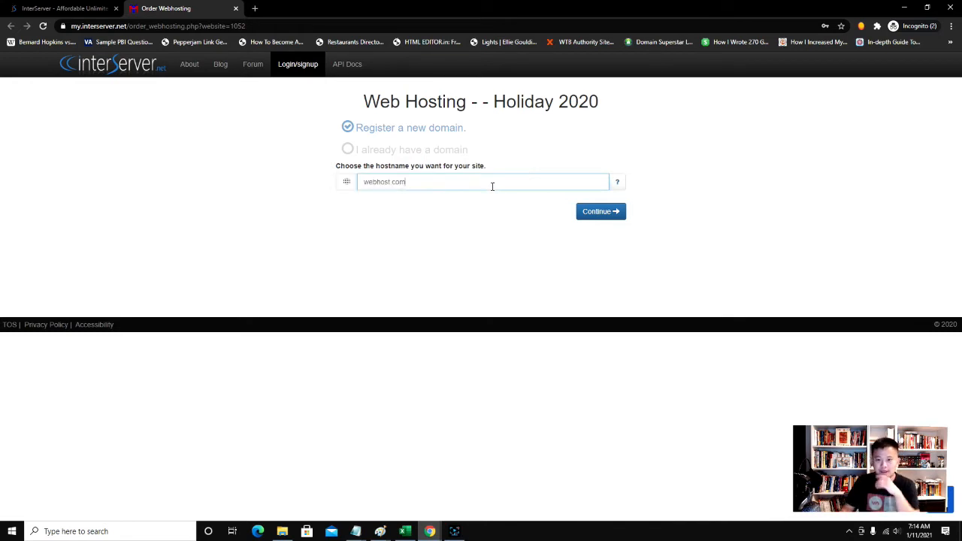
click(600, 211)
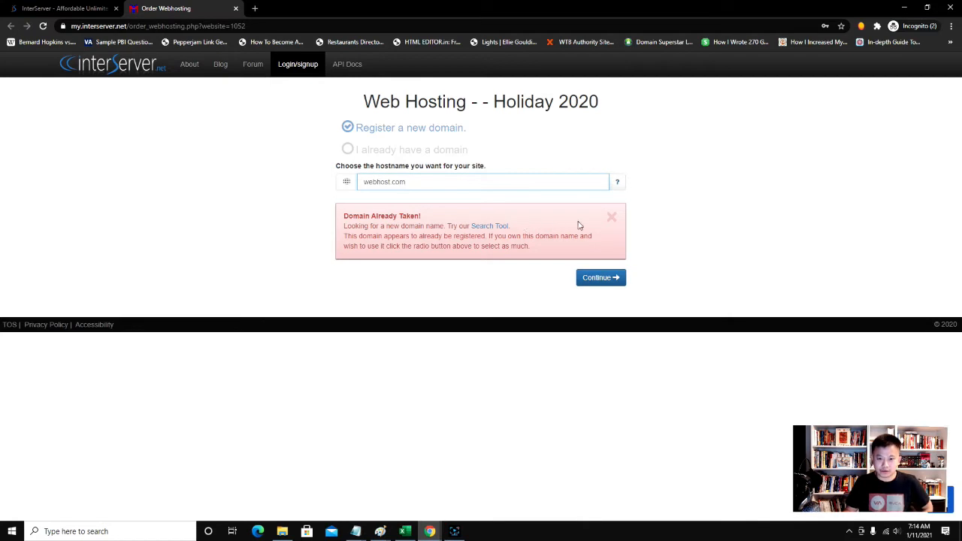
click(490, 226)
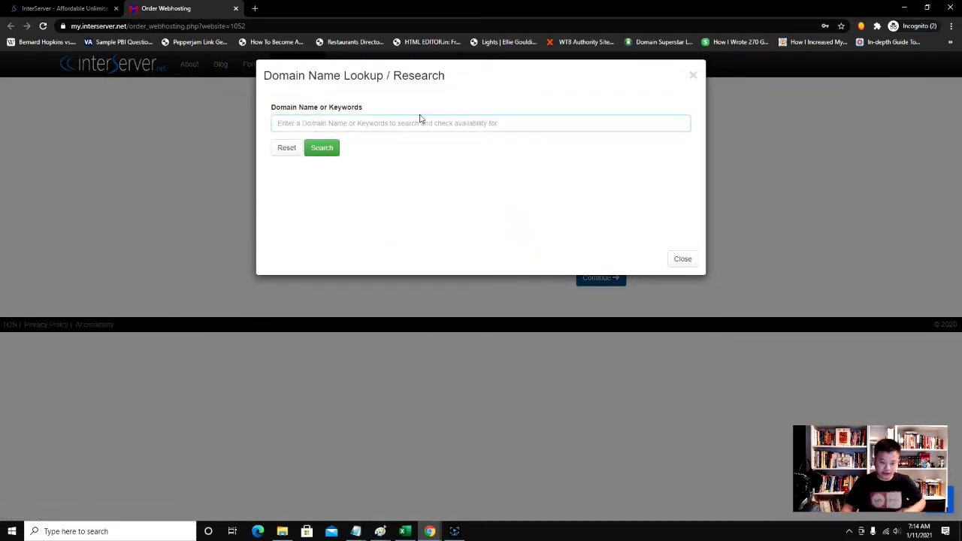
Step: Search alternatives to webhost.com, browse results like webhost.online, then reset and close the lookup
text(webhost.com)
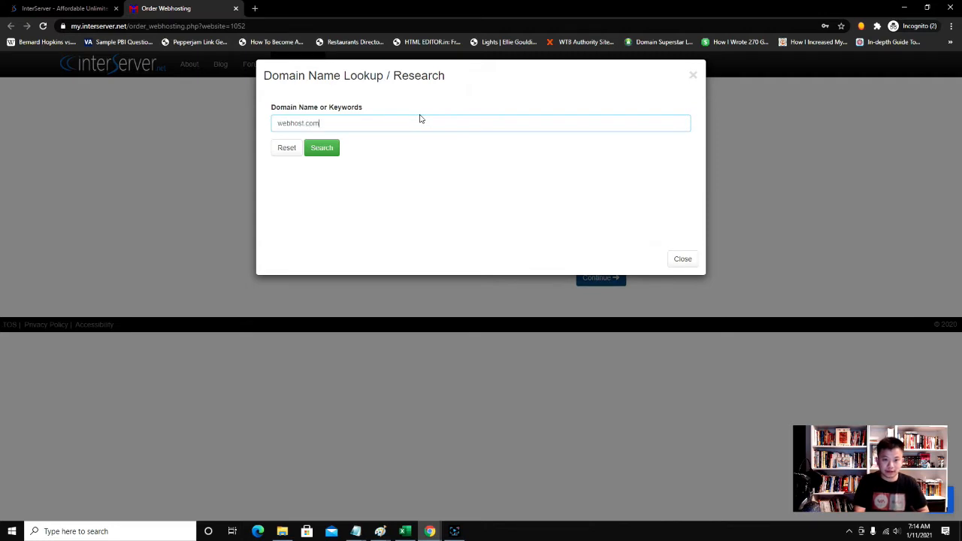
click(322, 148)
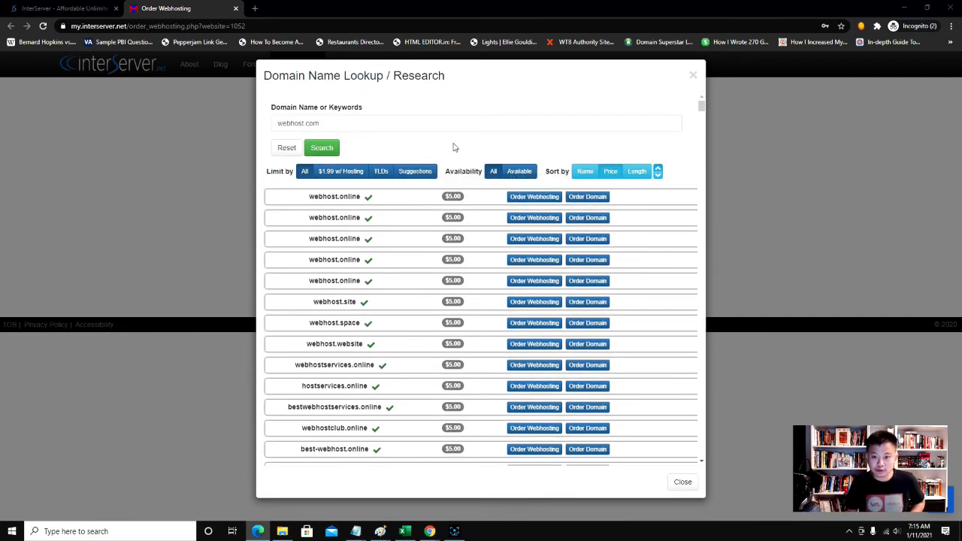
scroll(down, 3)
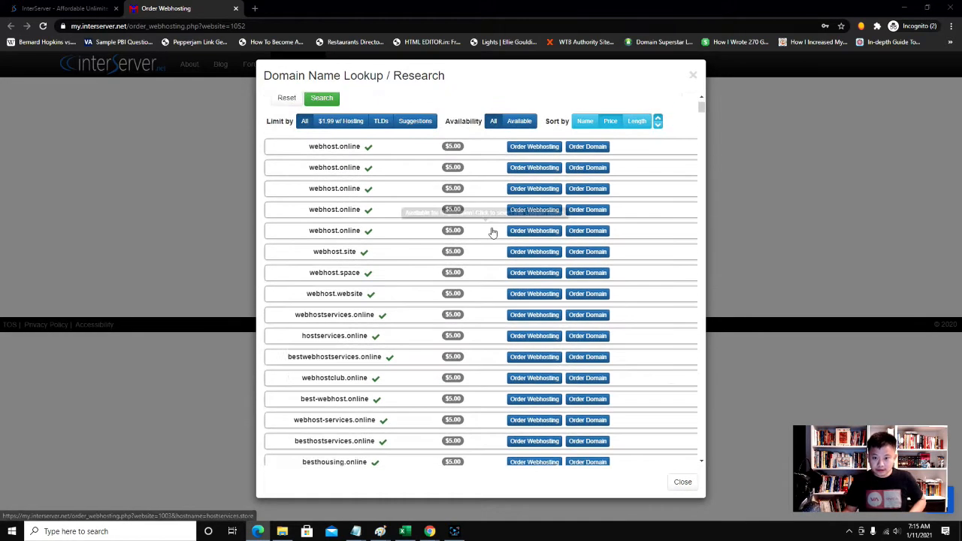
scroll(down, 3)
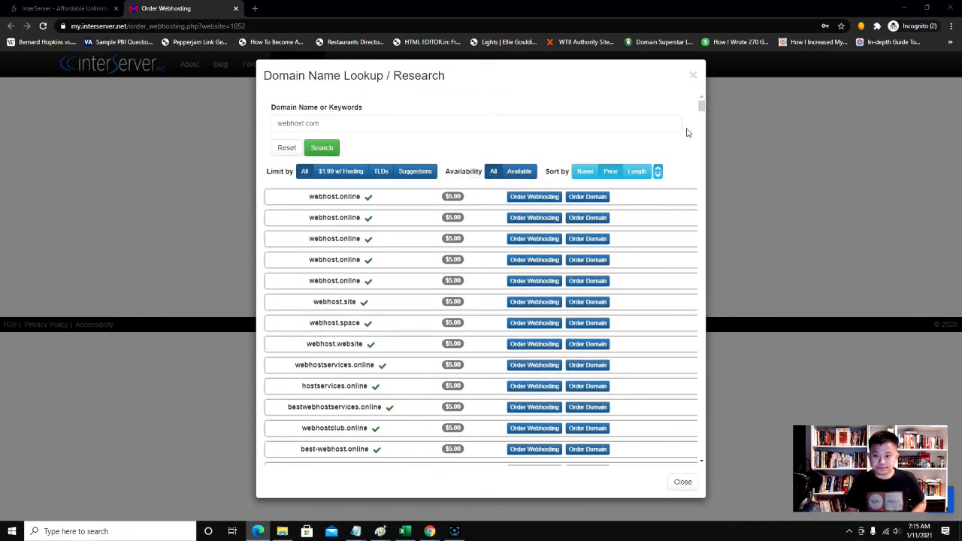
scroll(down, 3)
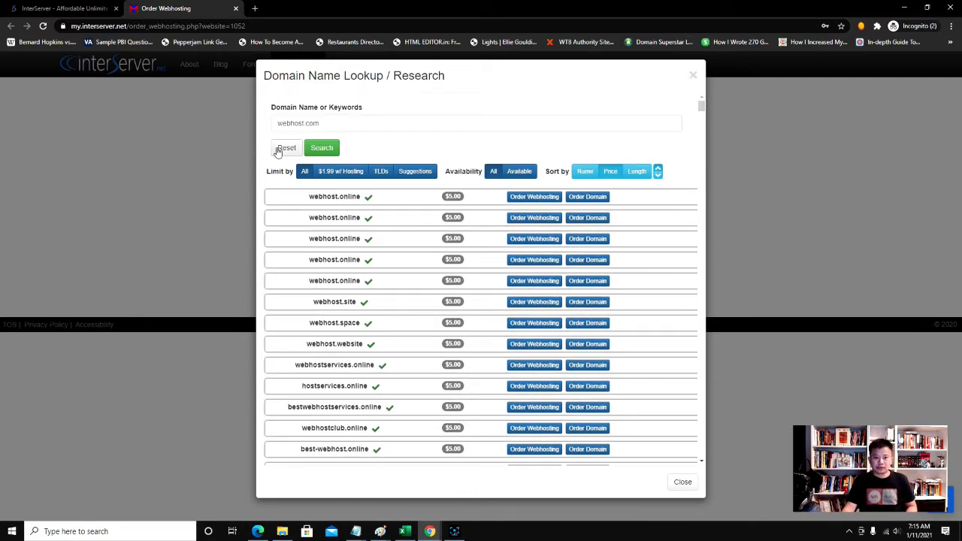
click(287, 147)
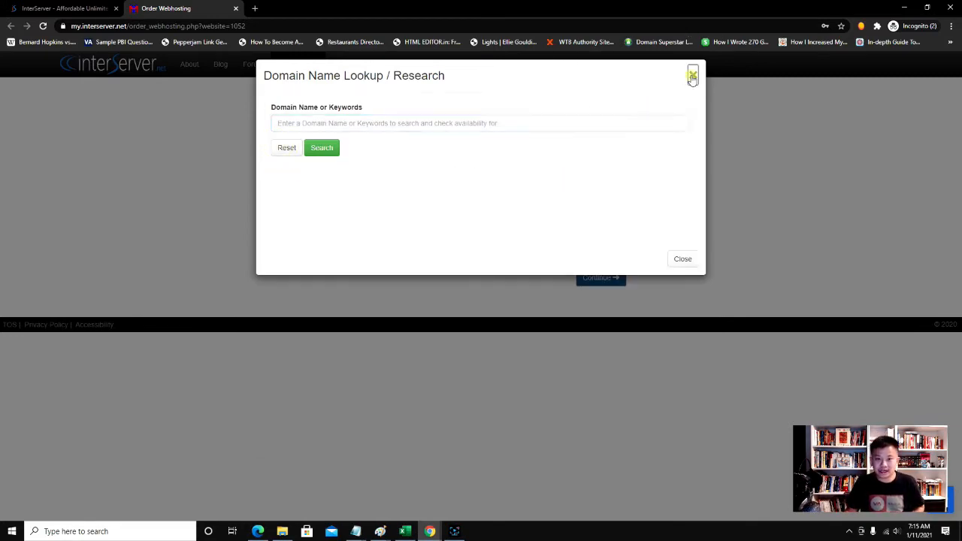
click(692, 75)
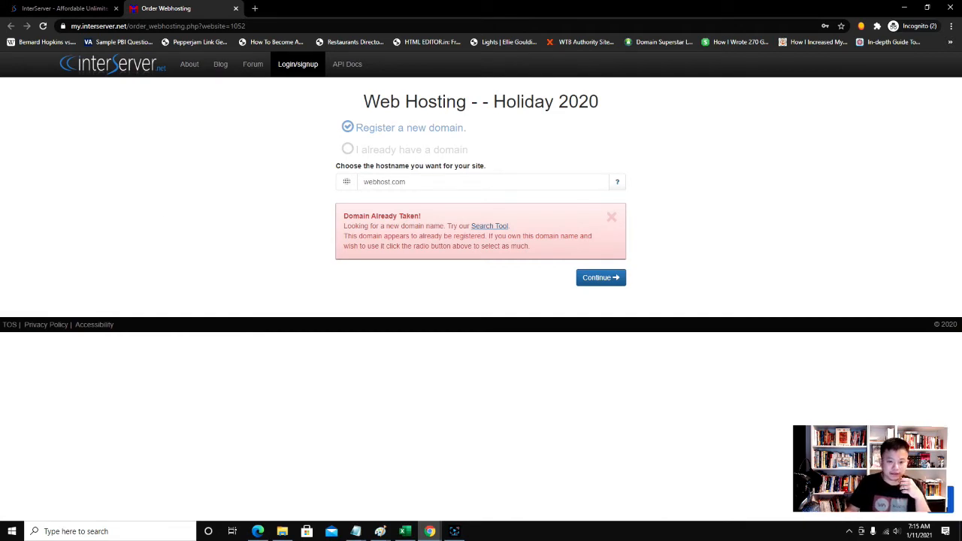
Step: Enter a different hostname with $7.99 first-year domain registration and continue
click(612, 217)
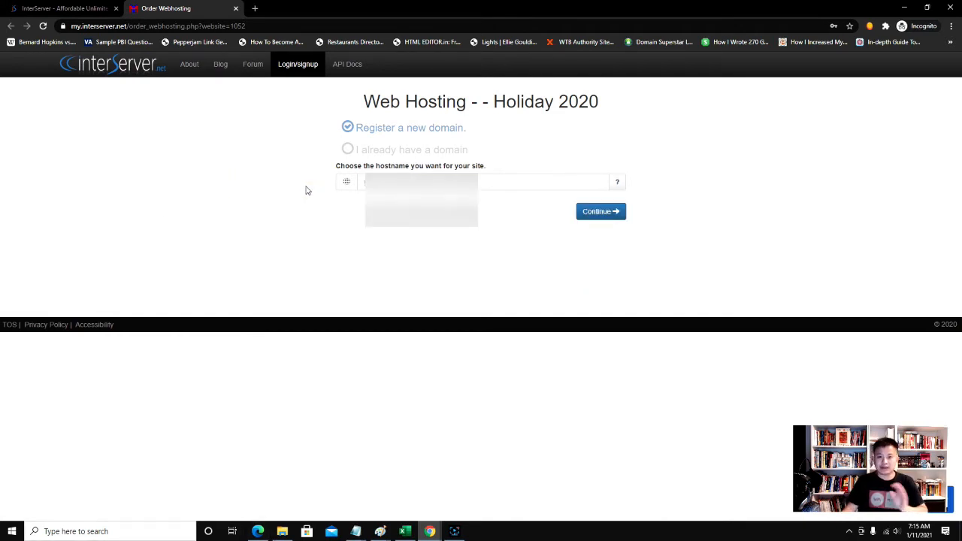
click(417, 181)
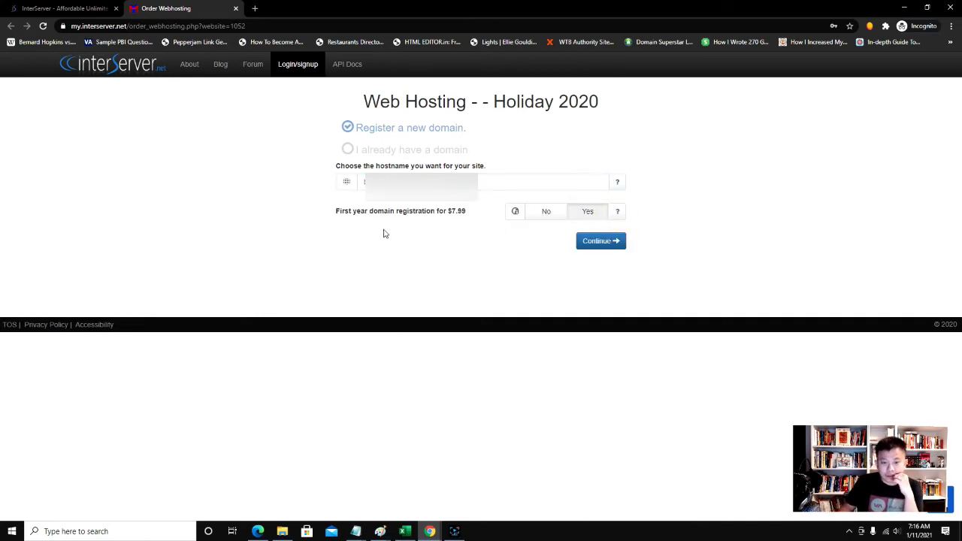
mouse_move(599, 240)
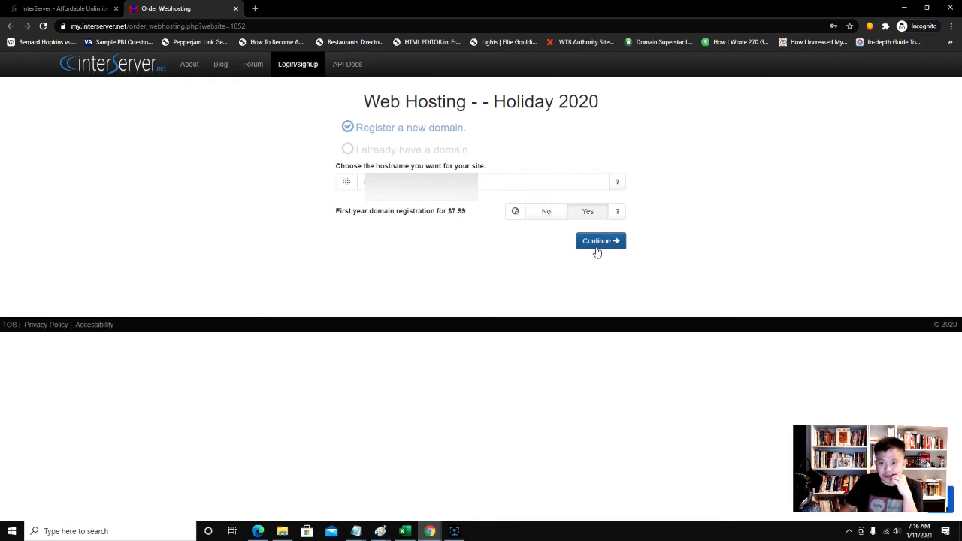
click(601, 241)
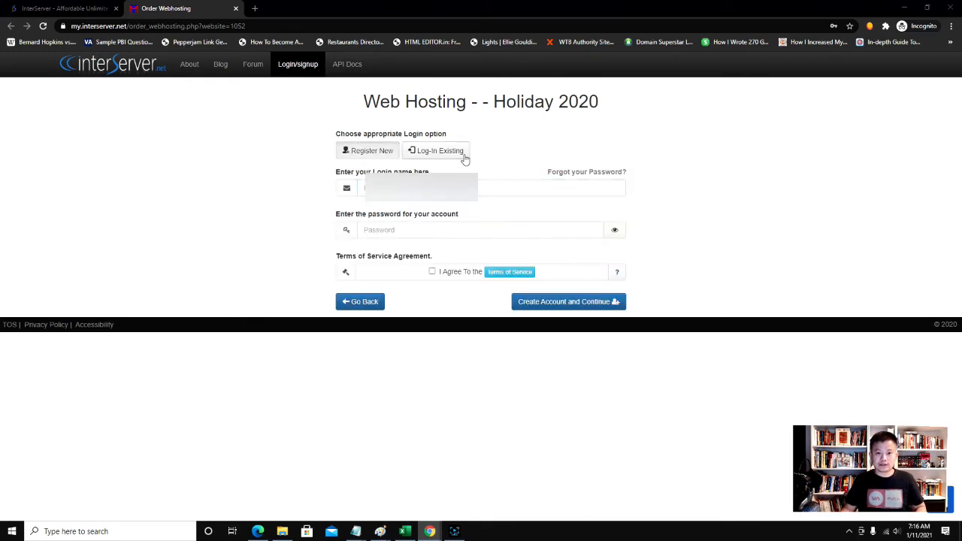
Step: Choose Log-In Existing to sign in with an existing InterServer account
click(436, 151)
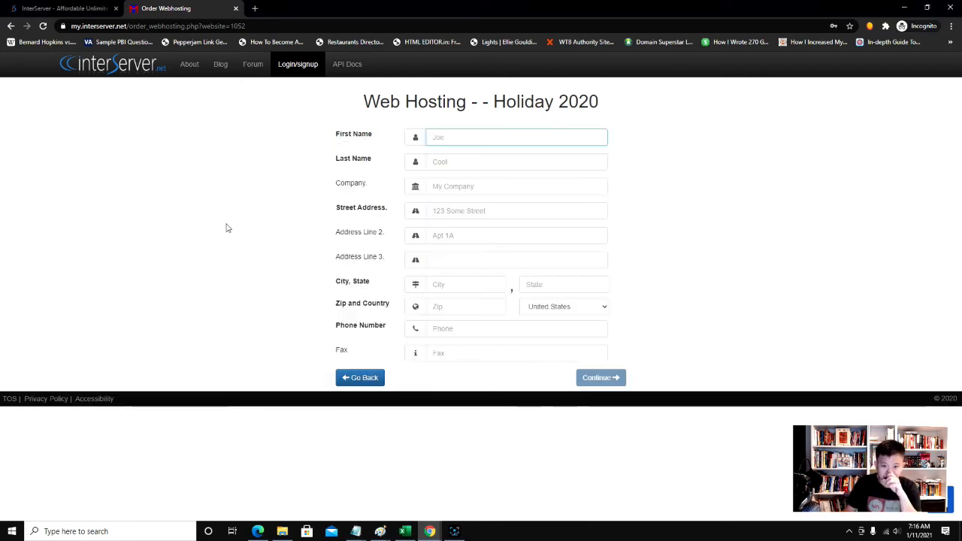
mouse_move(253, 201)
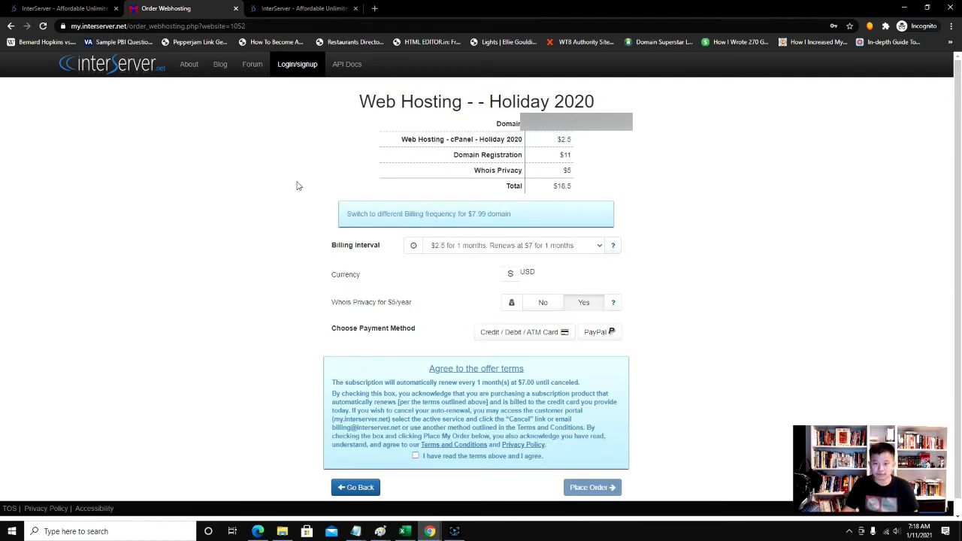
mouse_move(468, 247)
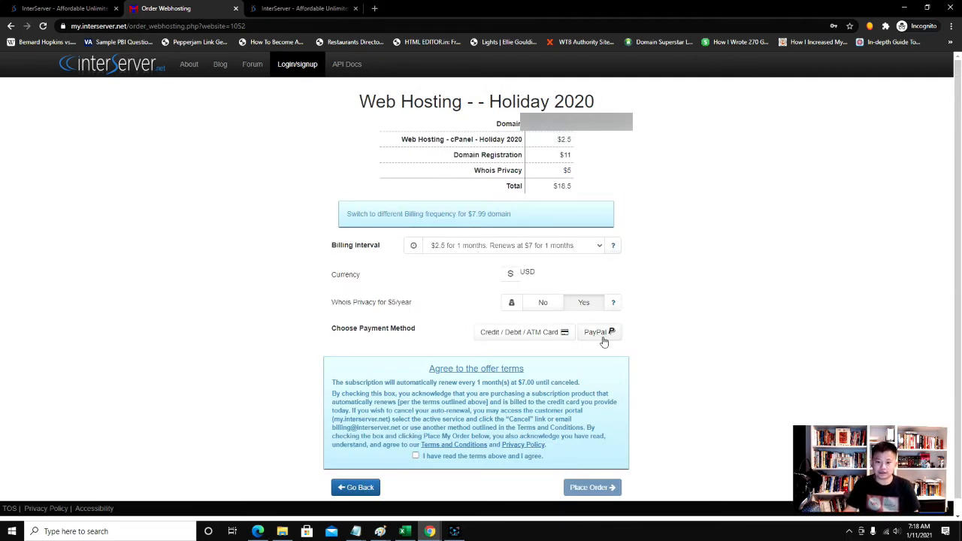
Step: Pay by PayPal, bill 12 months at $30 with WHOIS privacy, and accept the terms
click(514, 245)
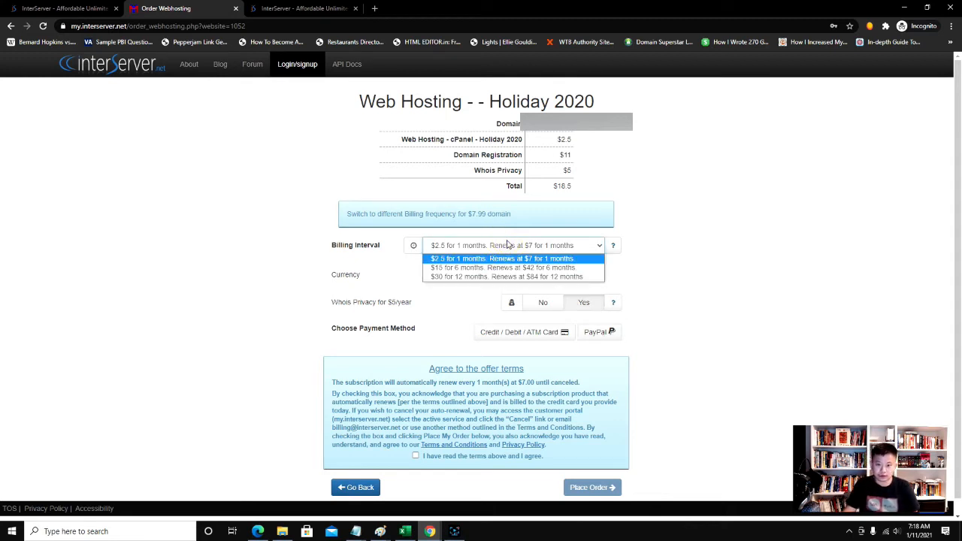
click(509, 276)
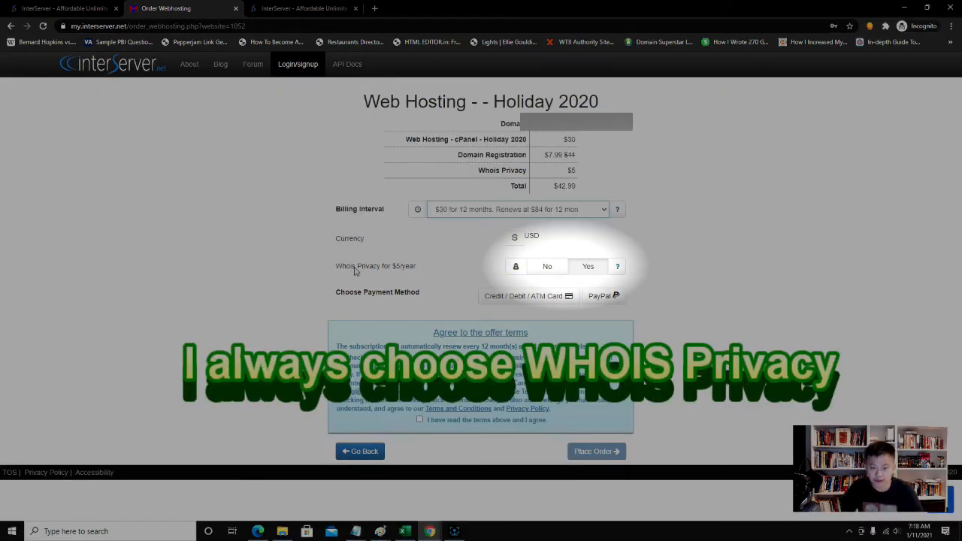
mouse_move(412, 268)
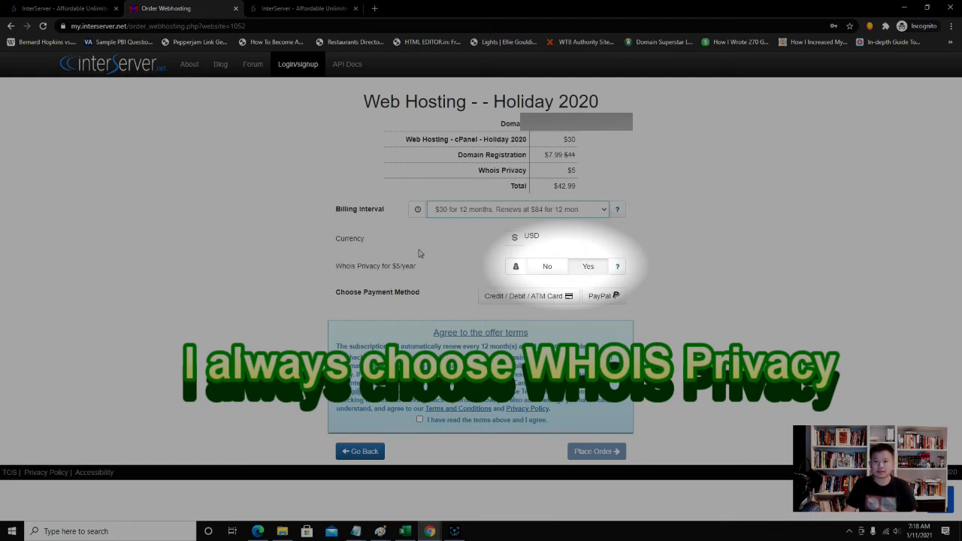
click(588, 266)
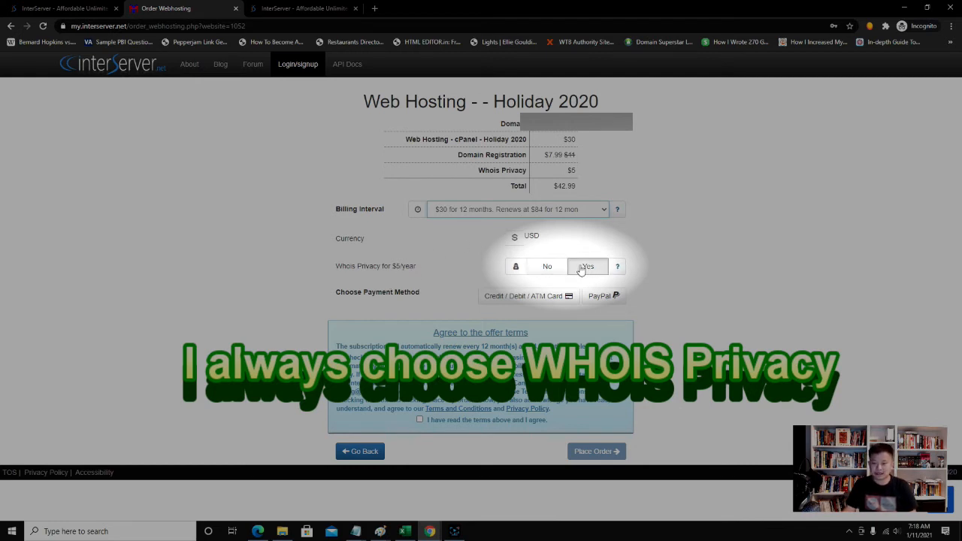
click(588, 267)
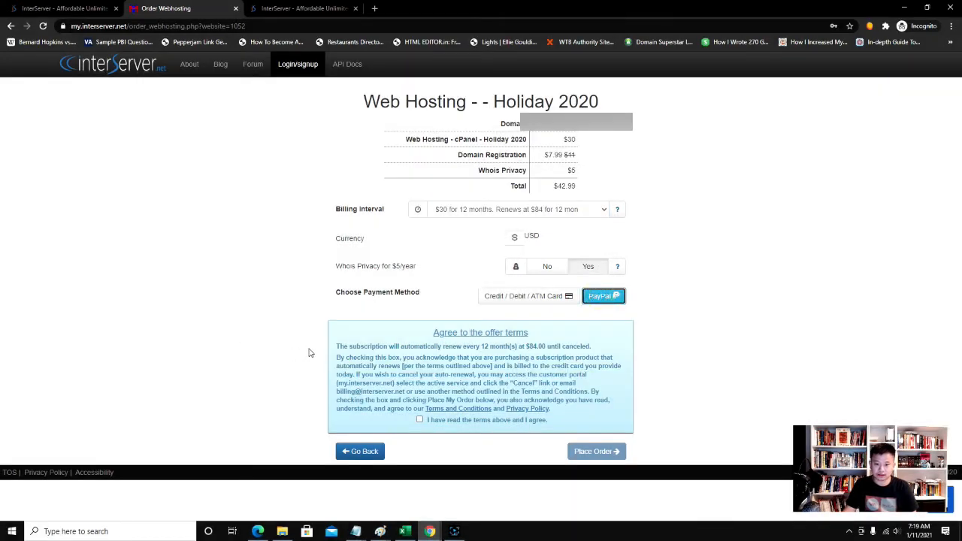
click(419, 420)
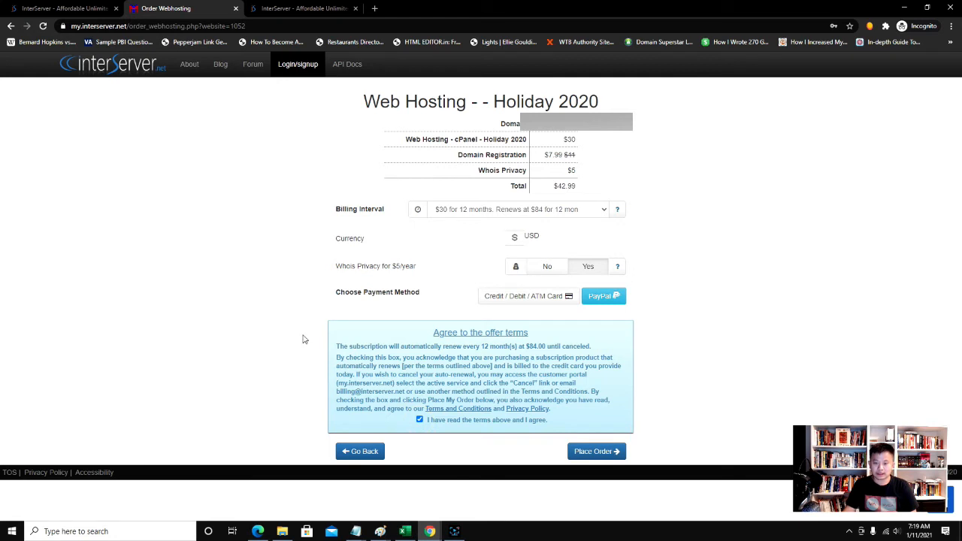
mouse_move(672, 442)
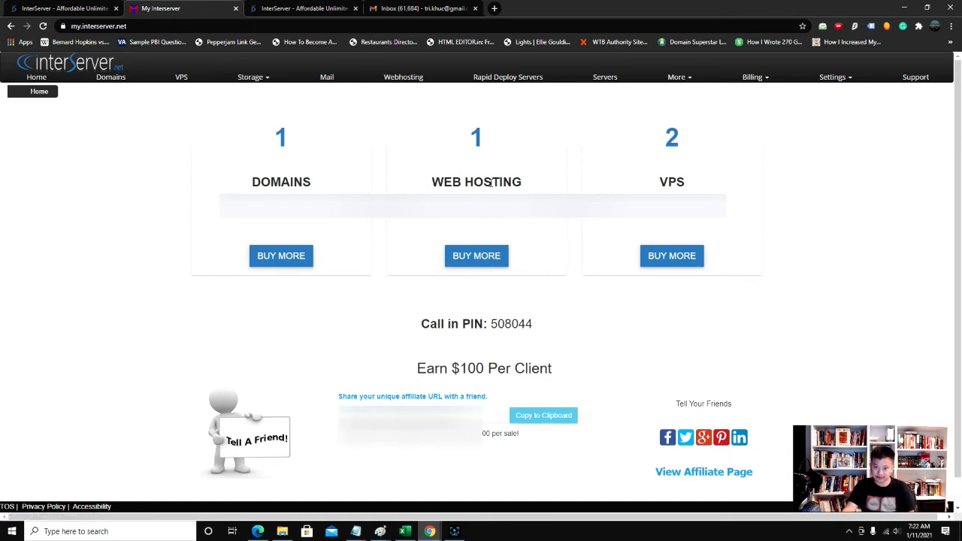
mouse_move(651, 166)
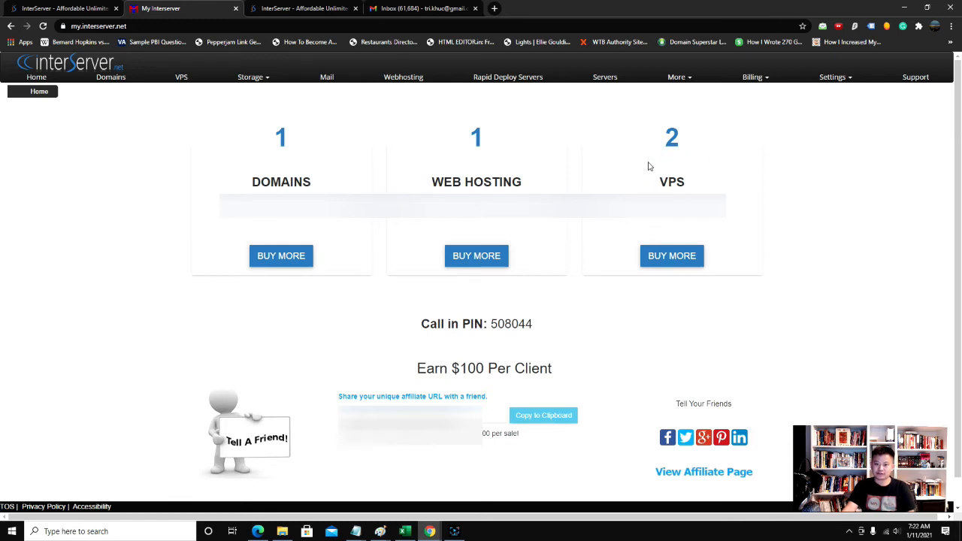
mouse_move(476, 158)
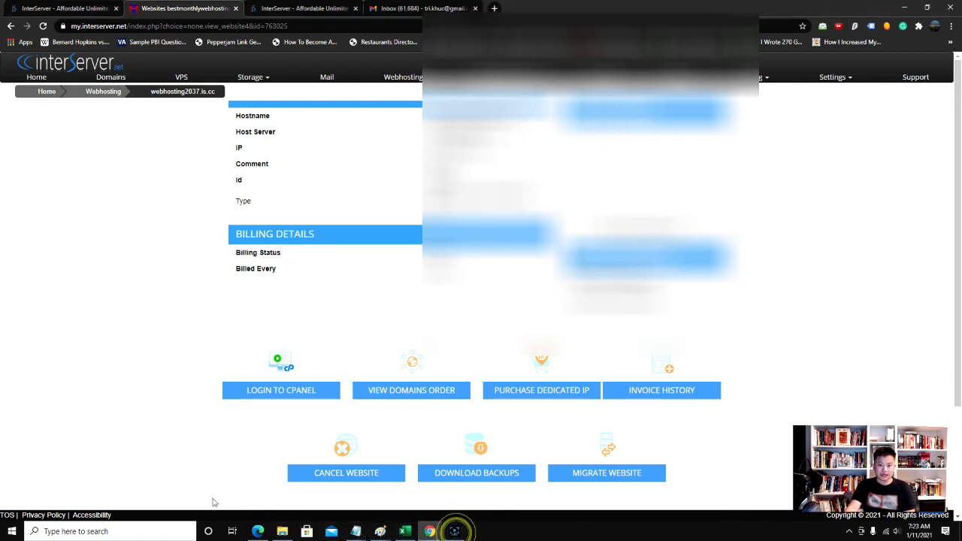
mouse_move(109, 163)
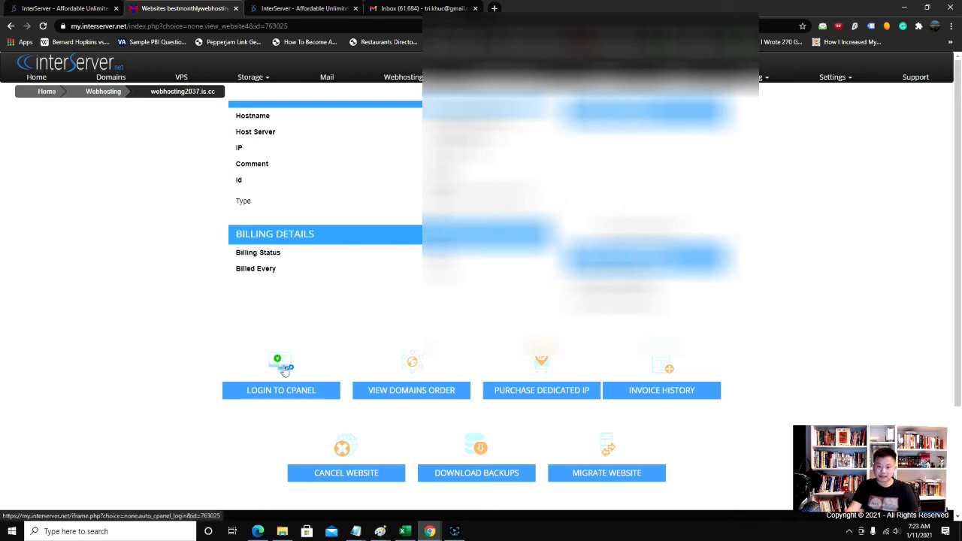
mouse_move(518, 364)
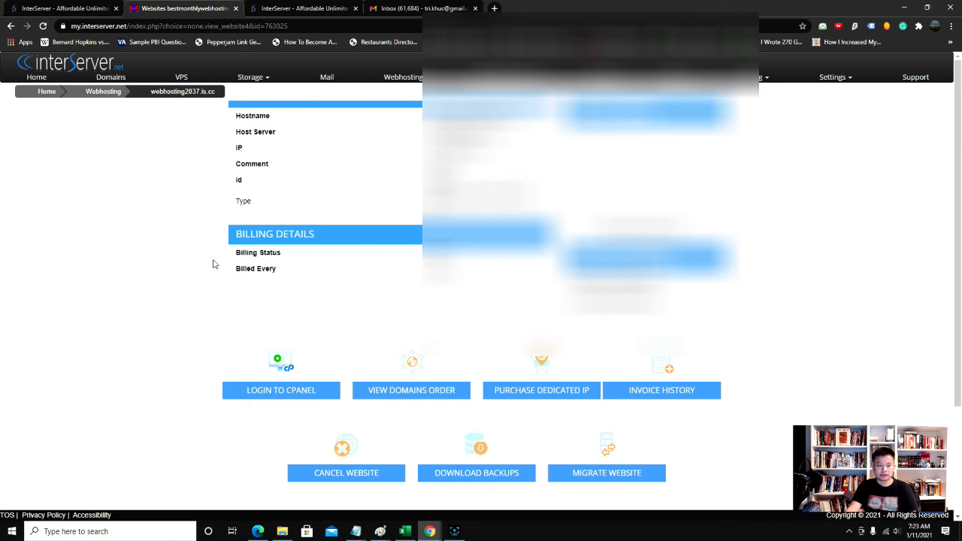
mouse_move(190, 291)
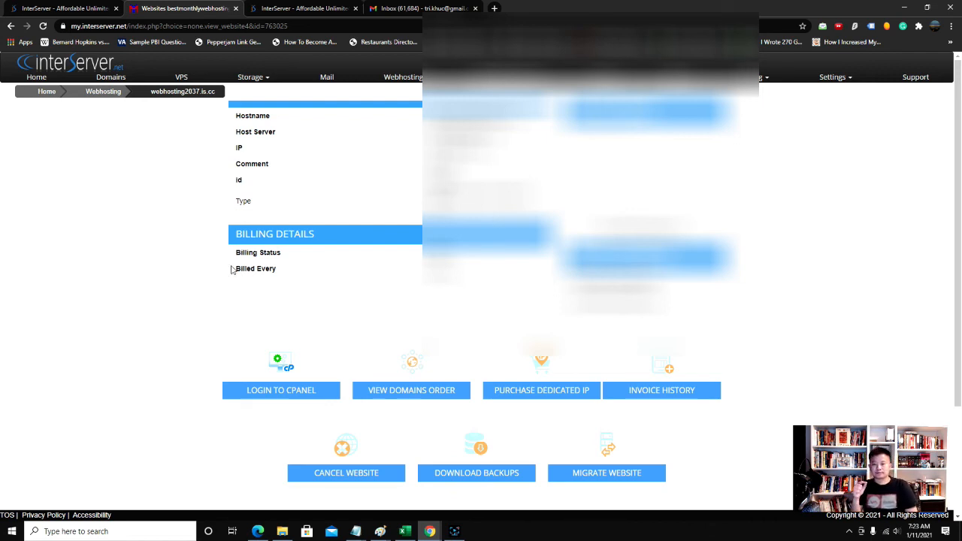
mouse_move(152, 228)
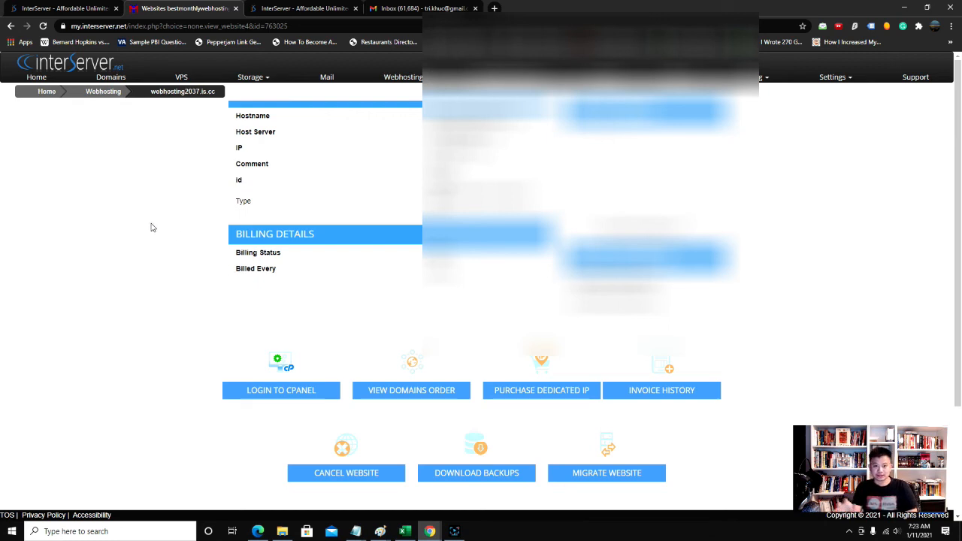